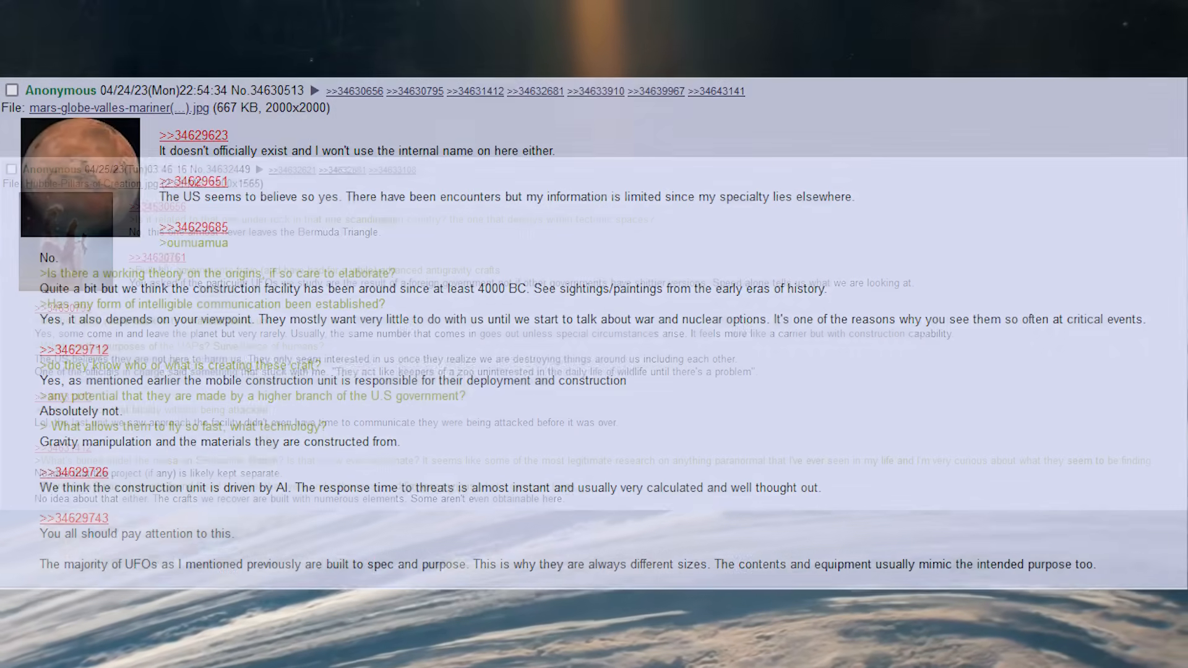
pyautogui.scroll(-3)
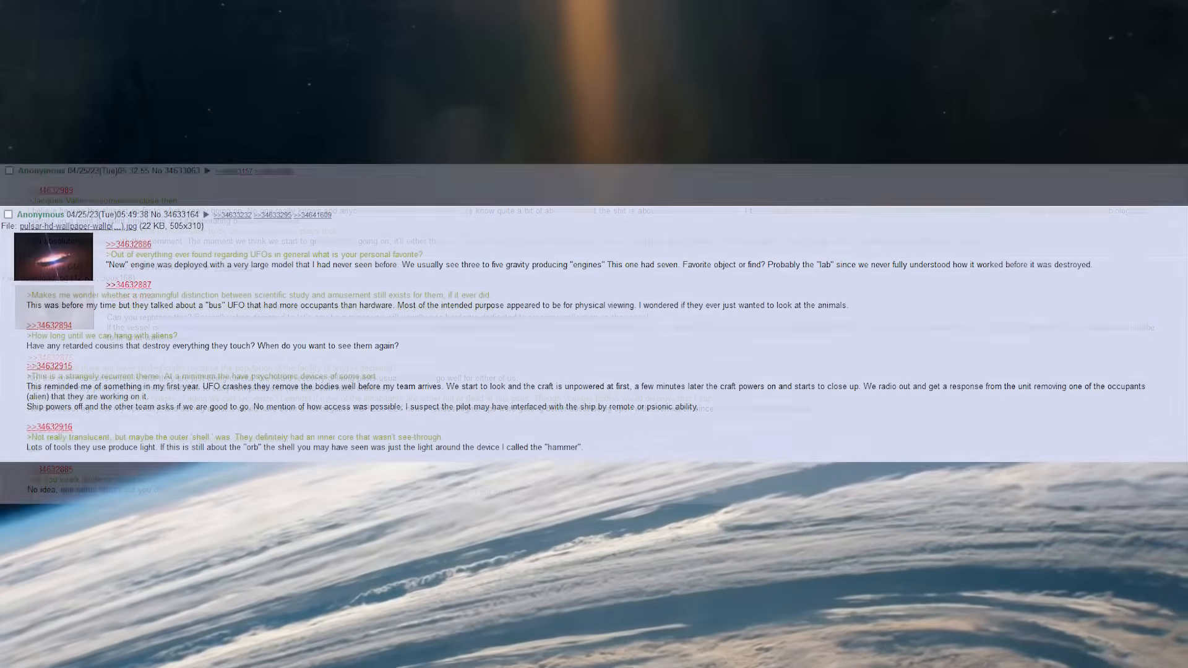
pyautogui.scroll(-3)
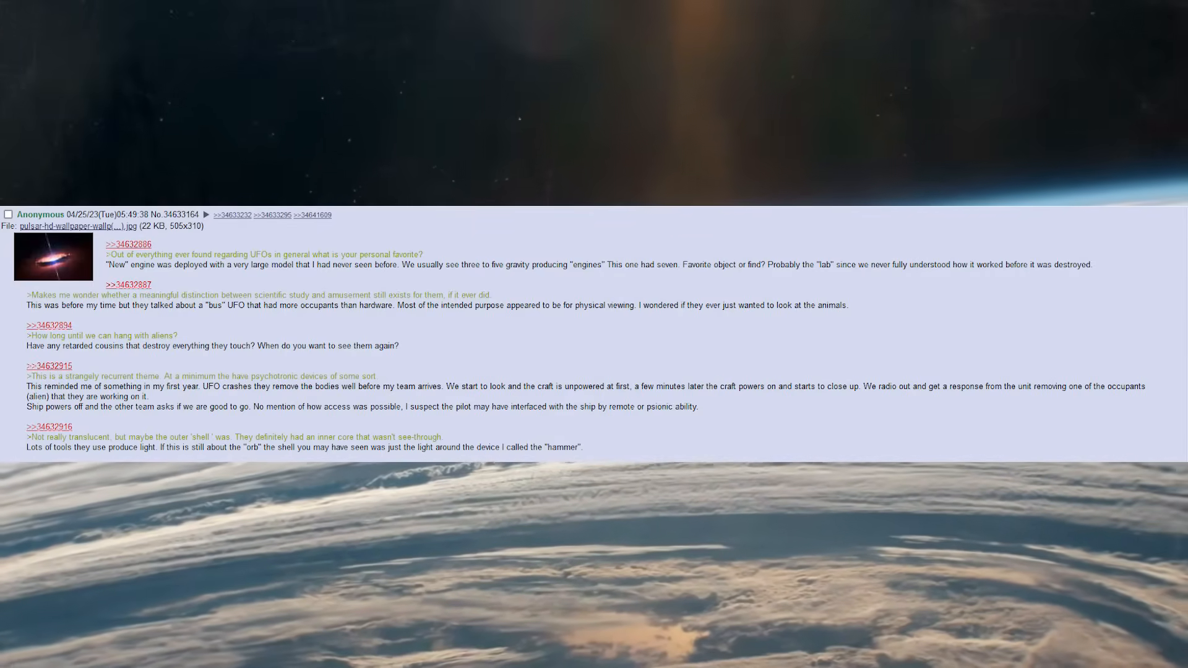
pyautogui.scroll(-3)
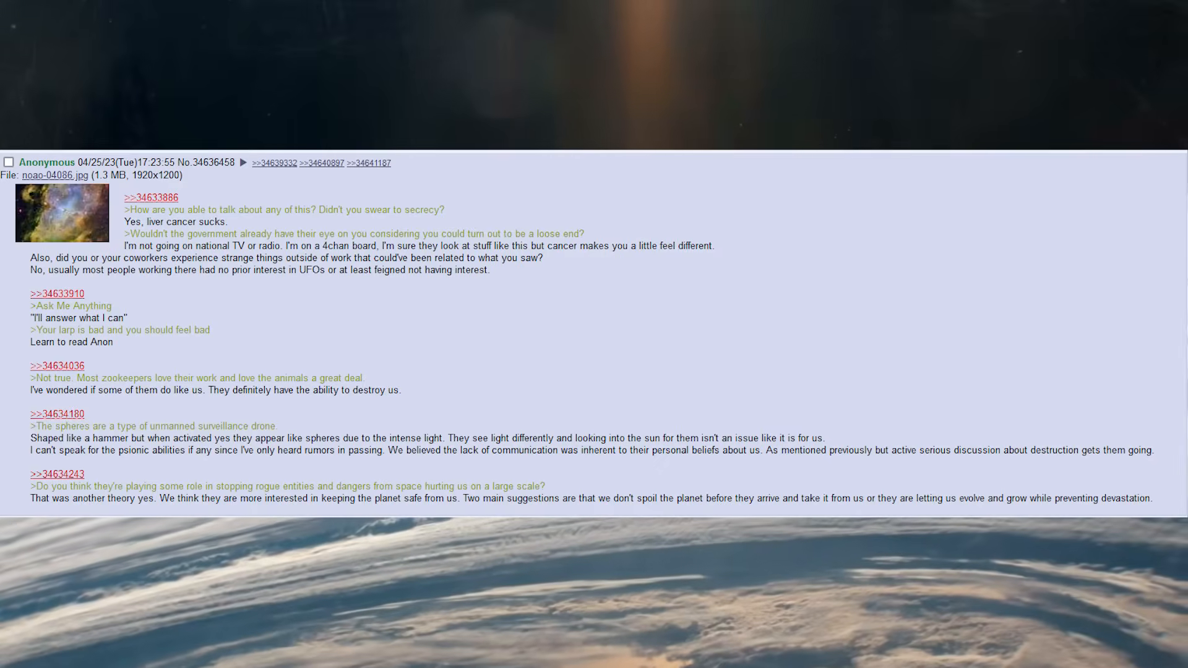
pyautogui.scroll(-3)
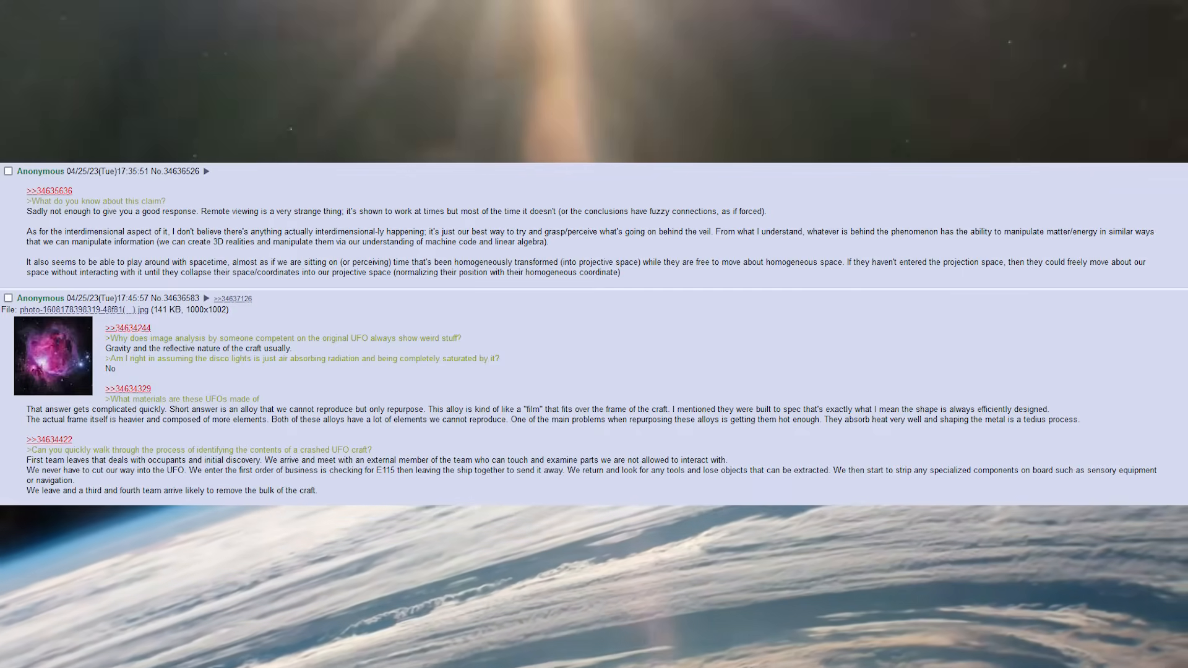
pyautogui.scroll(-3)
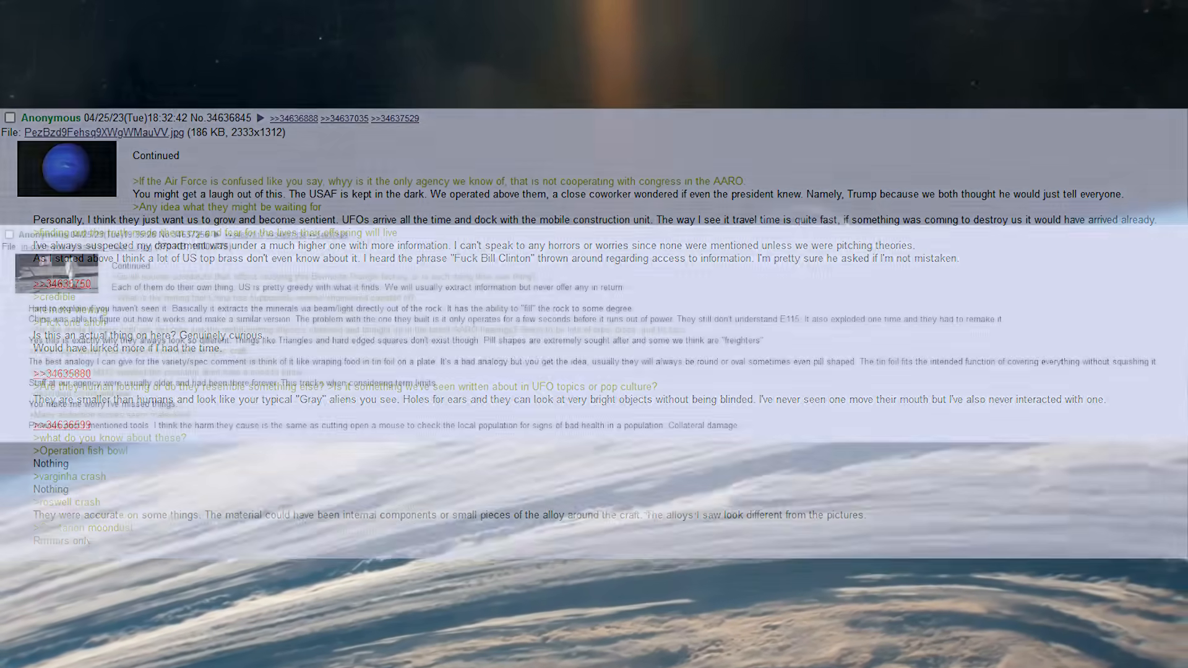
pyautogui.scroll(-3)
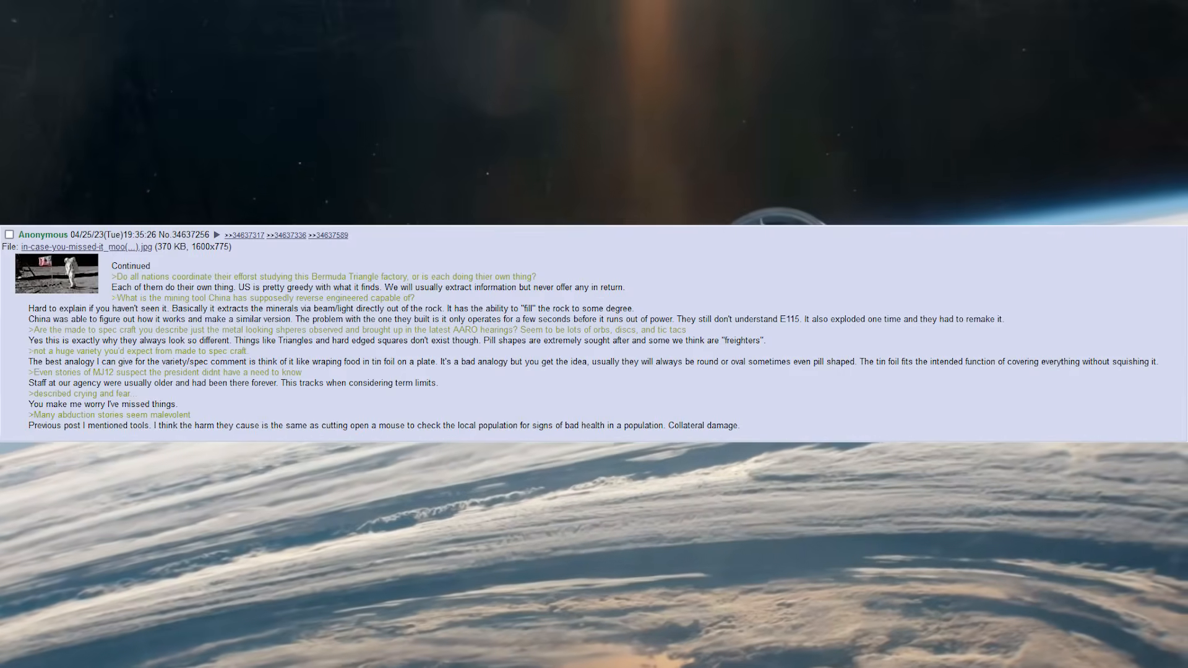
pyautogui.scroll(-3)
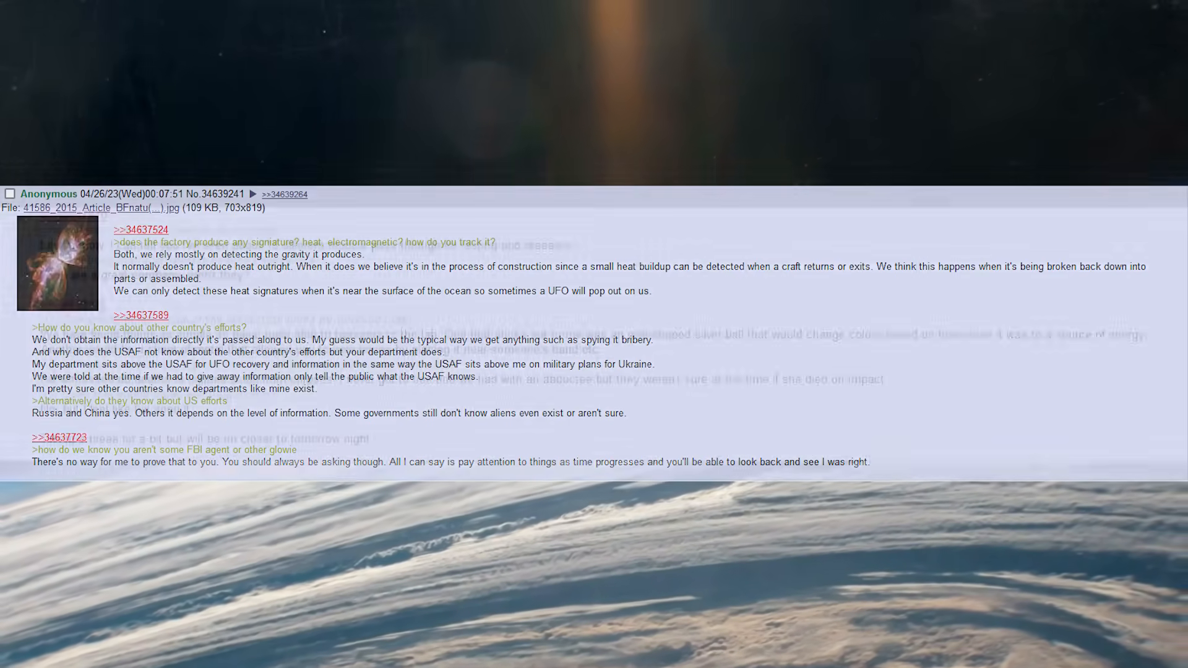
pyautogui.scroll(-3)
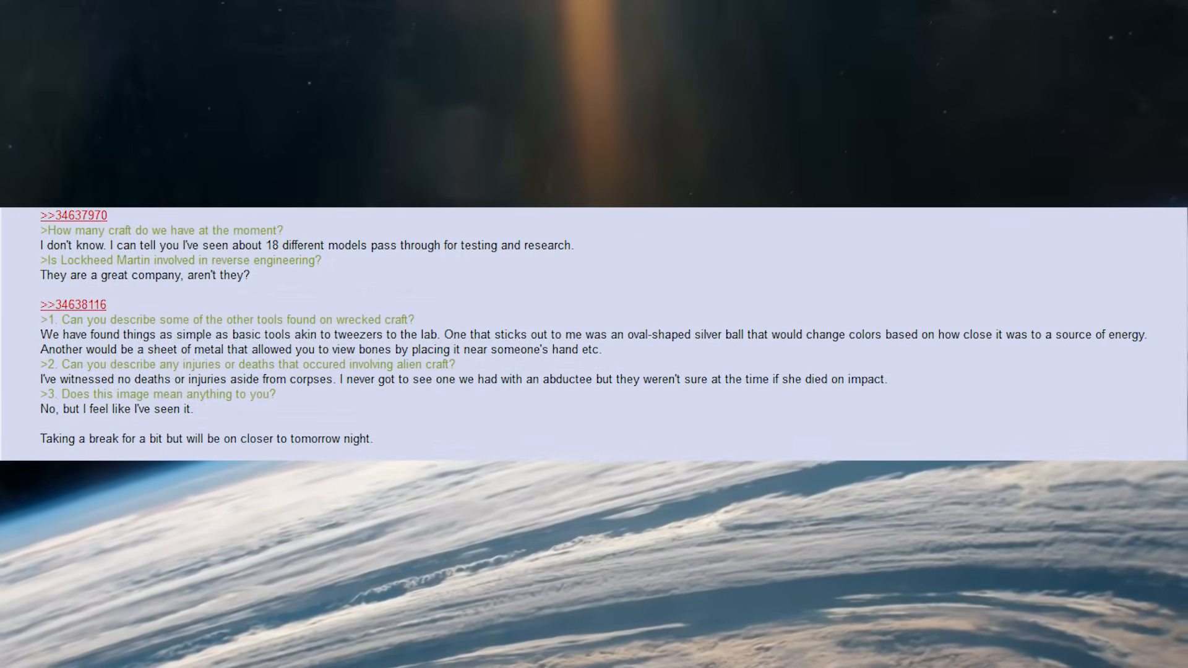